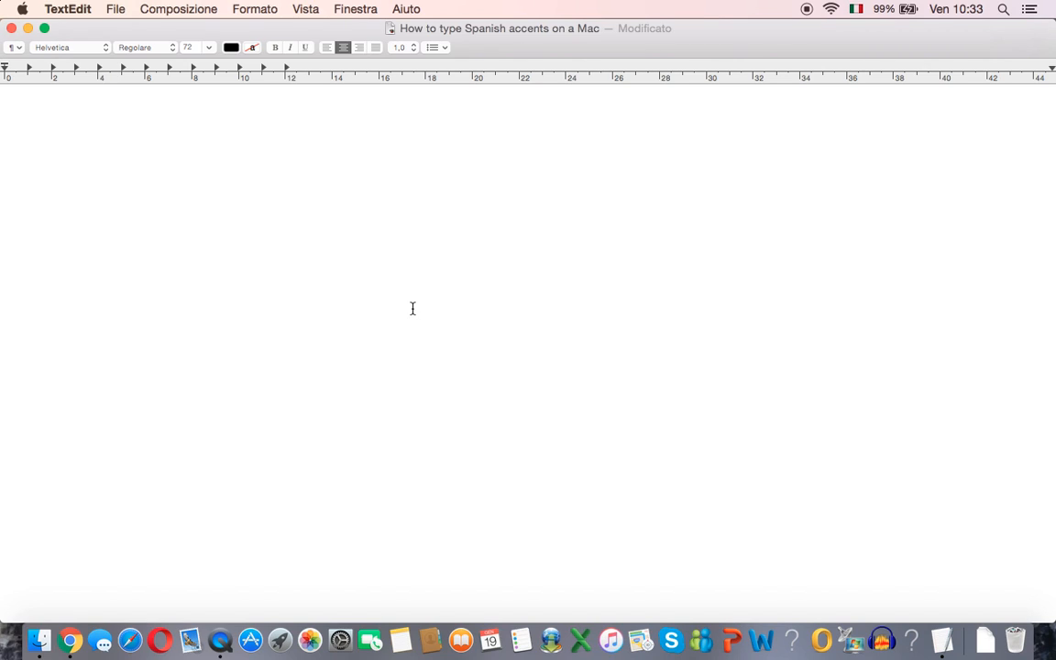
Enter the accented vowels á é í ó ú from the press-and-hold accent popup, ending with ü.
type("a")
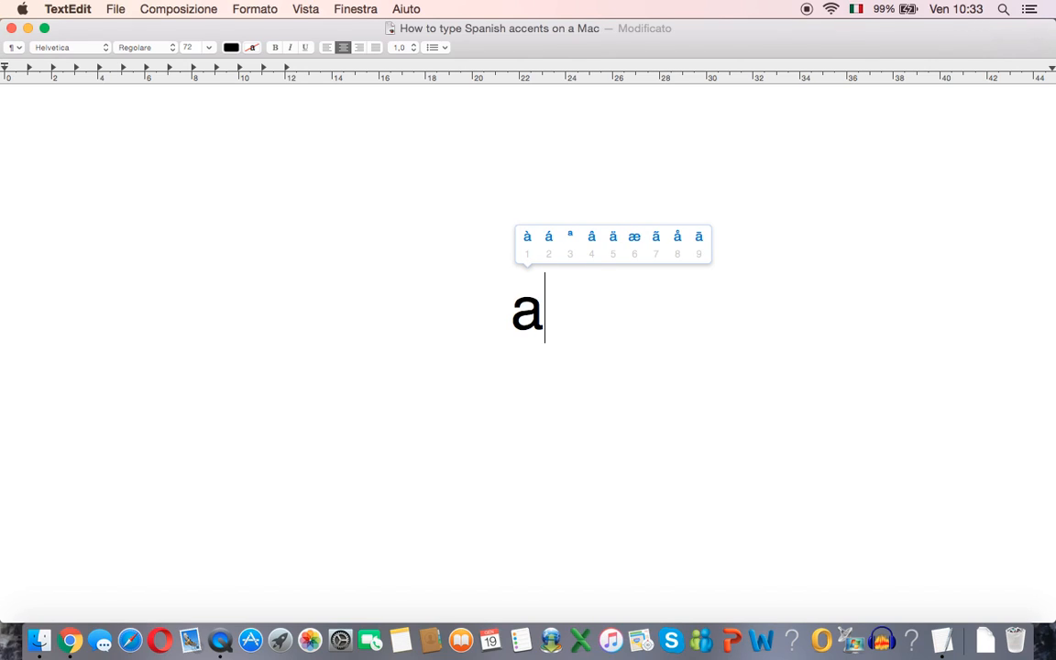
mouse_move(504, 263)
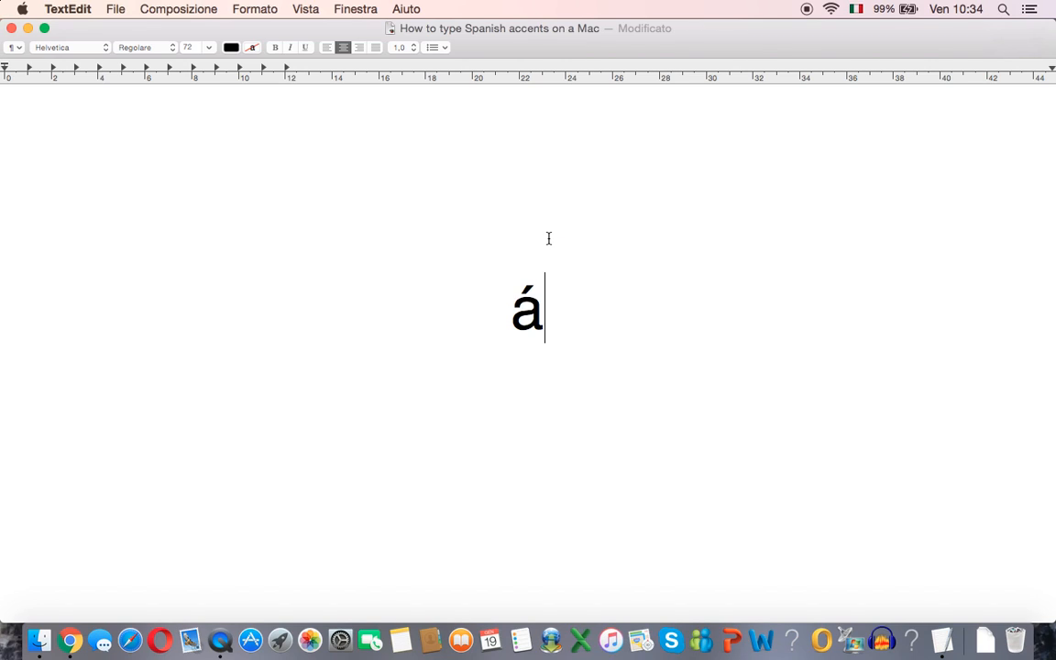
type("e")
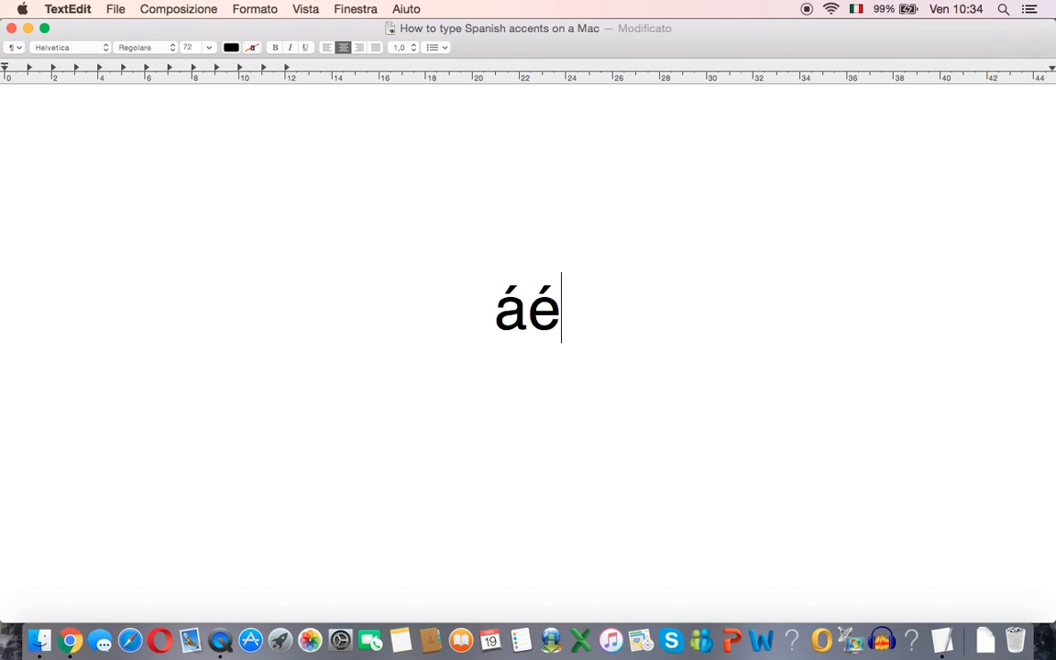
type("í")
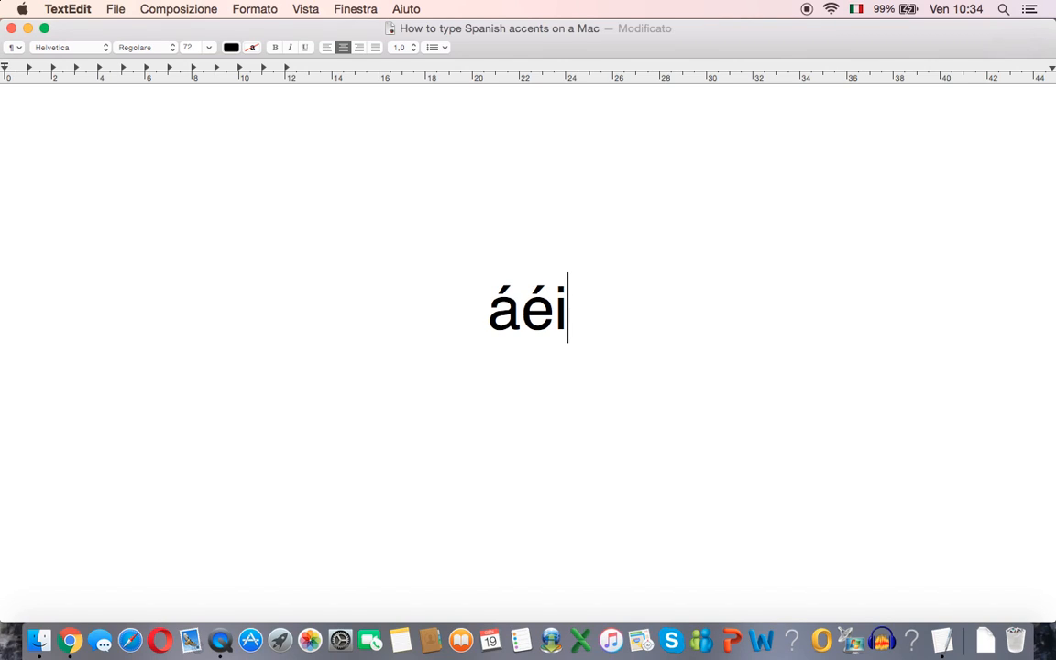
type("í")
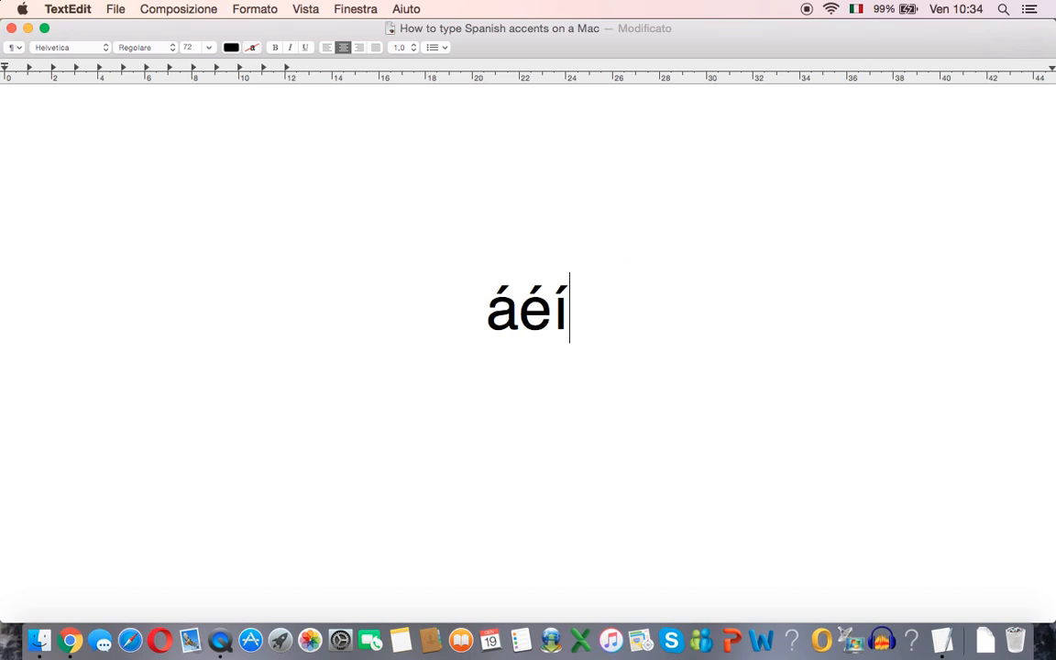
type("óu")
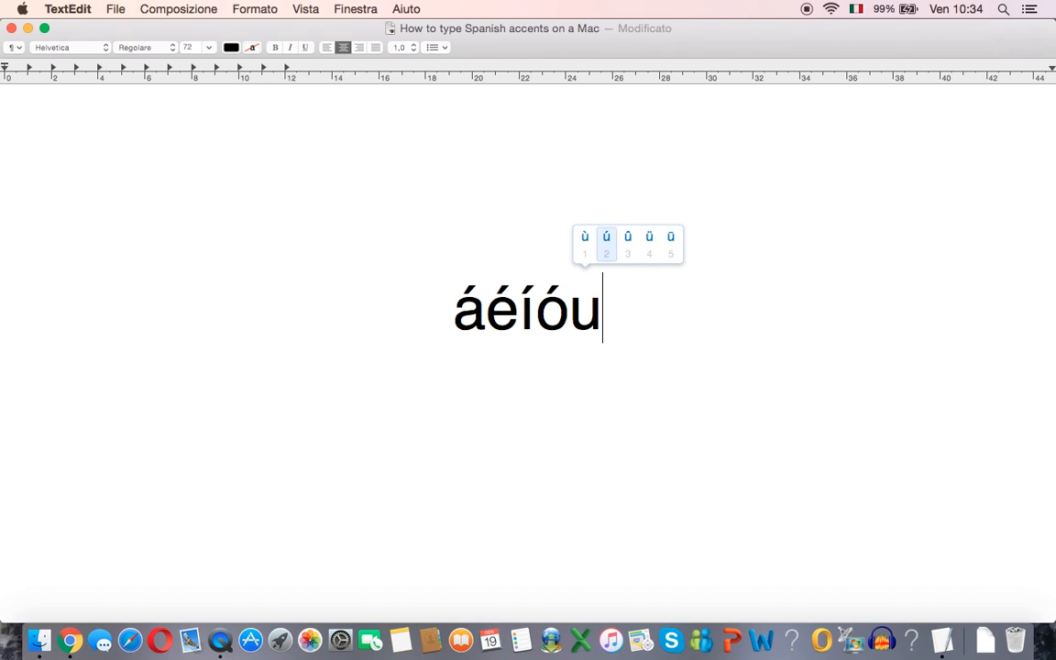
key("2")
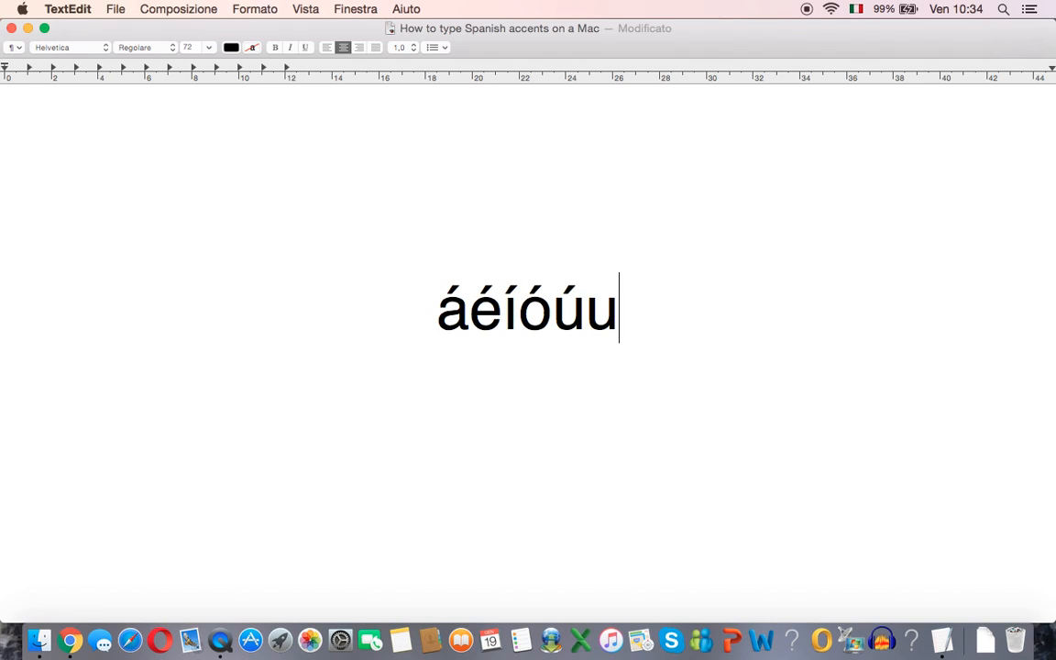
key("u")
type("ñ")
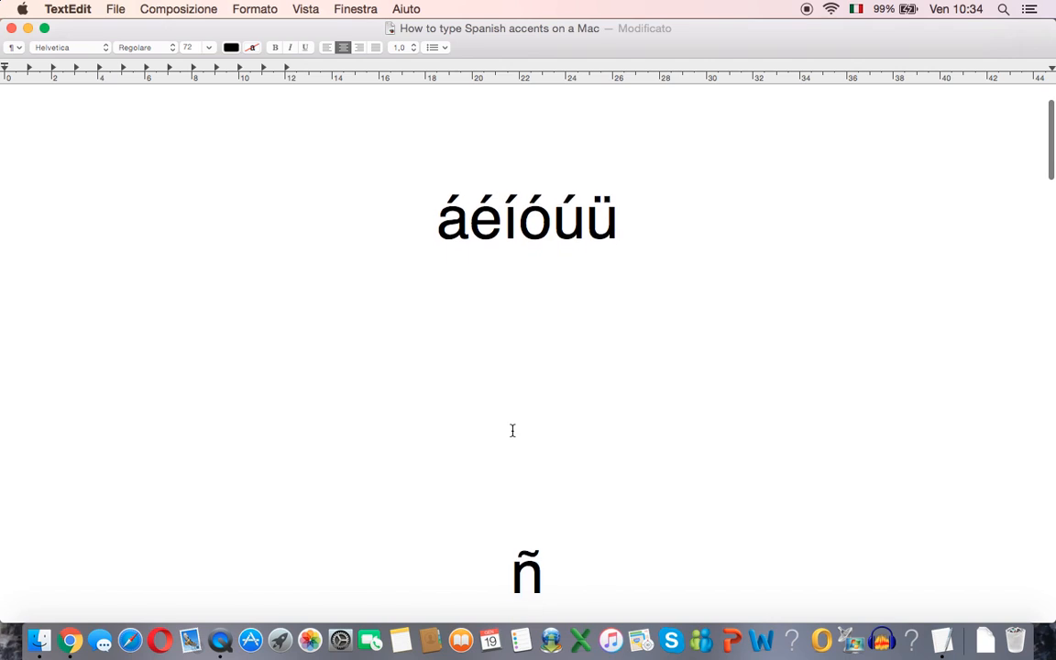
Scroll down past the keyboard photo to the 'How to type ñ' instructions.
scroll("down", 3)
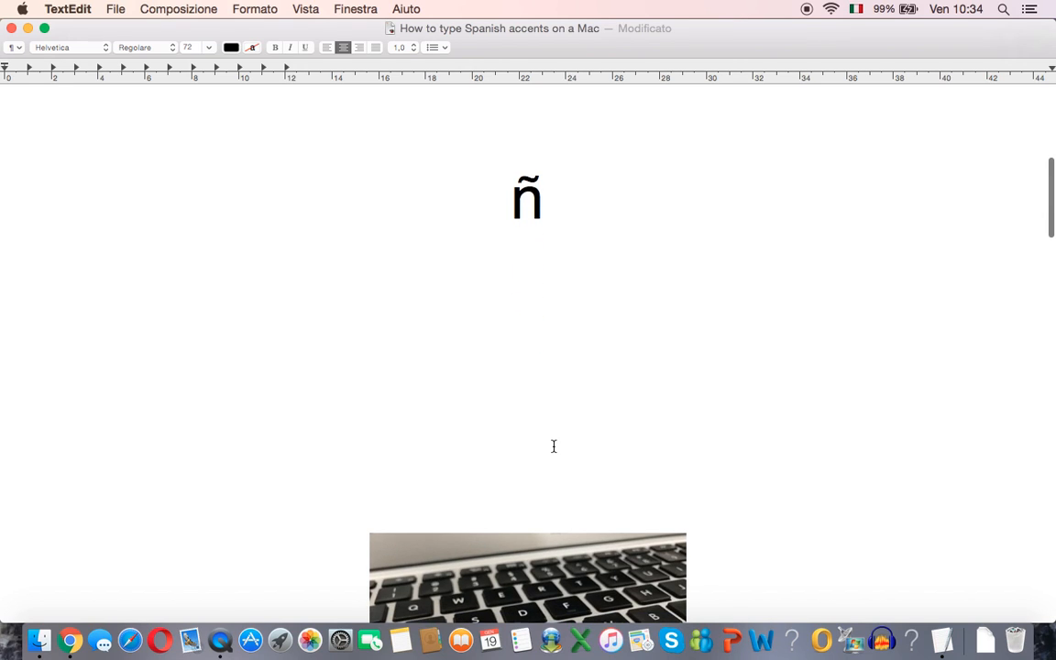
scroll("down", 3)
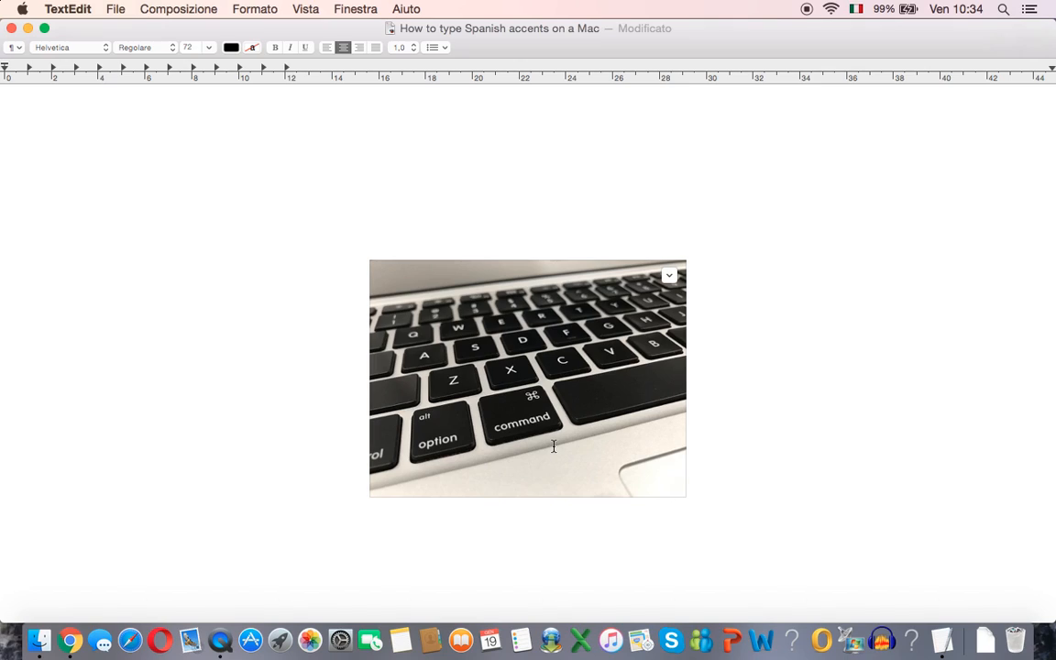
mouse_move(444, 470)
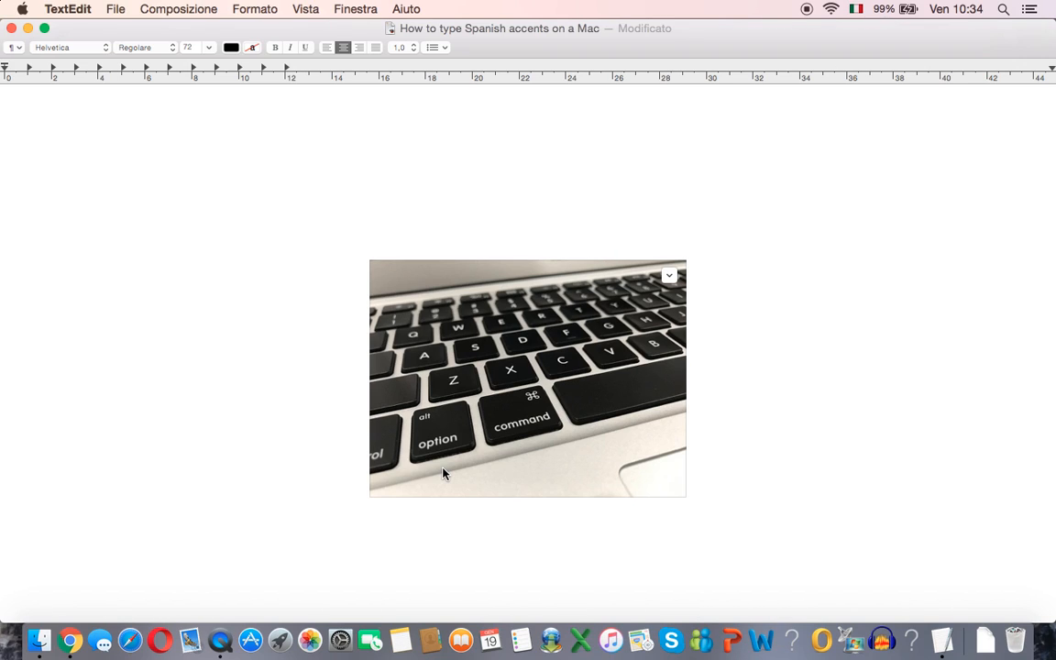
scroll("down", 3)
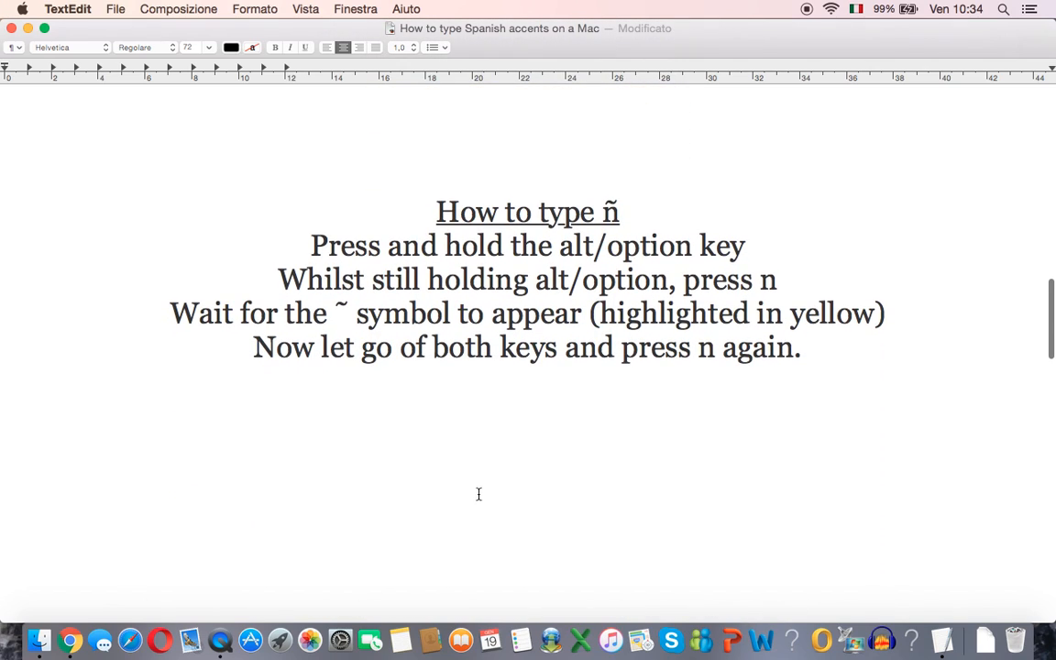
Below the ñ instructions, start an ñ with Option+N and move on toward the ¿ section.
left_click(528, 481)
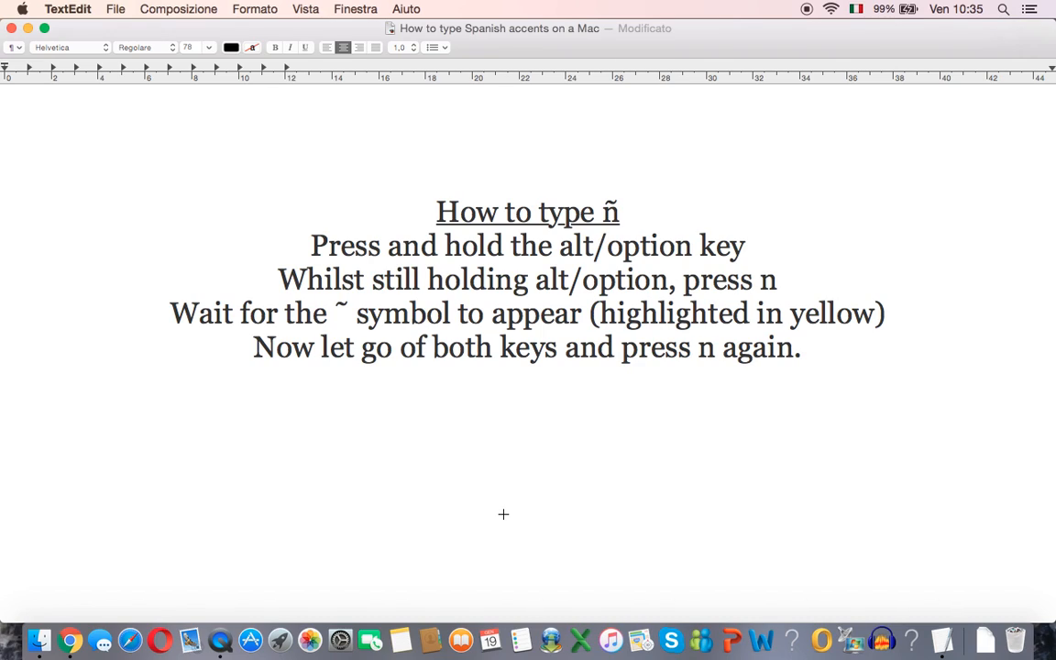
left_click(527, 480)
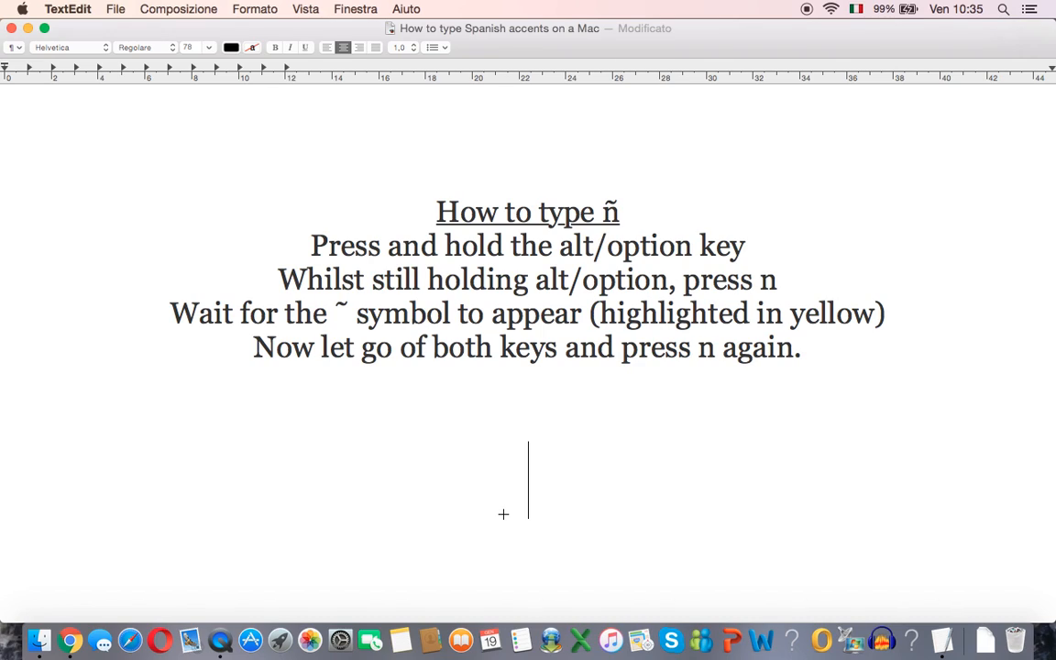
key("alt+n")
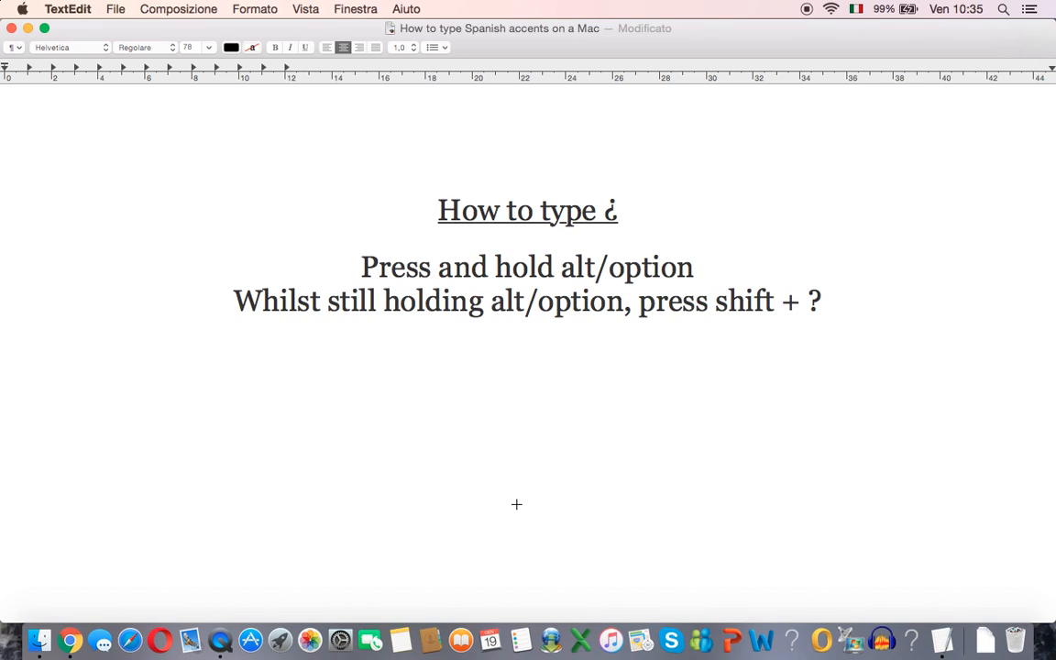
Add an inverted question mark ¿ and continue to the 'How to type ¡' section.
type("¿")
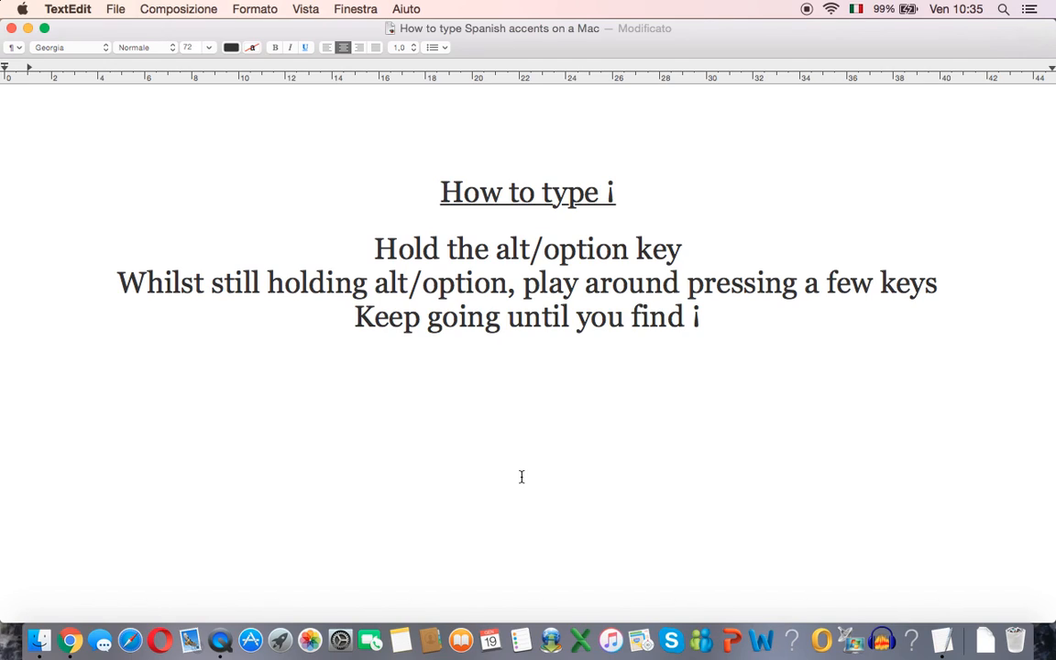
Below the ¡ instructions, try Option-key symbols (¬º œø¨ ÷´`≠) until the line ends in ¡.
left_click(526, 447)
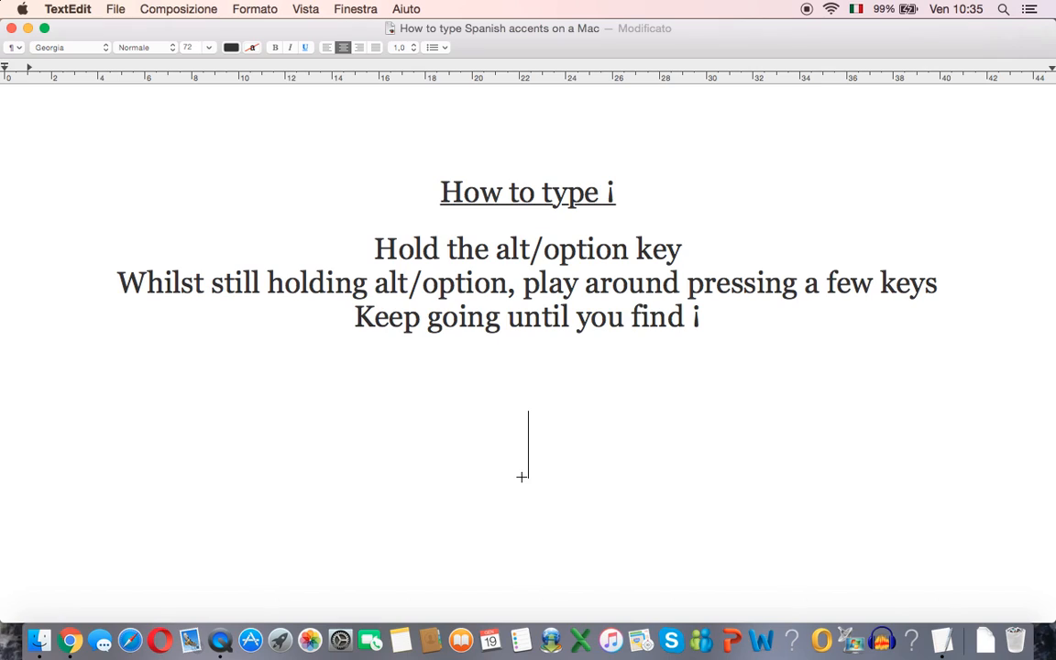
type("¬º œø¨")
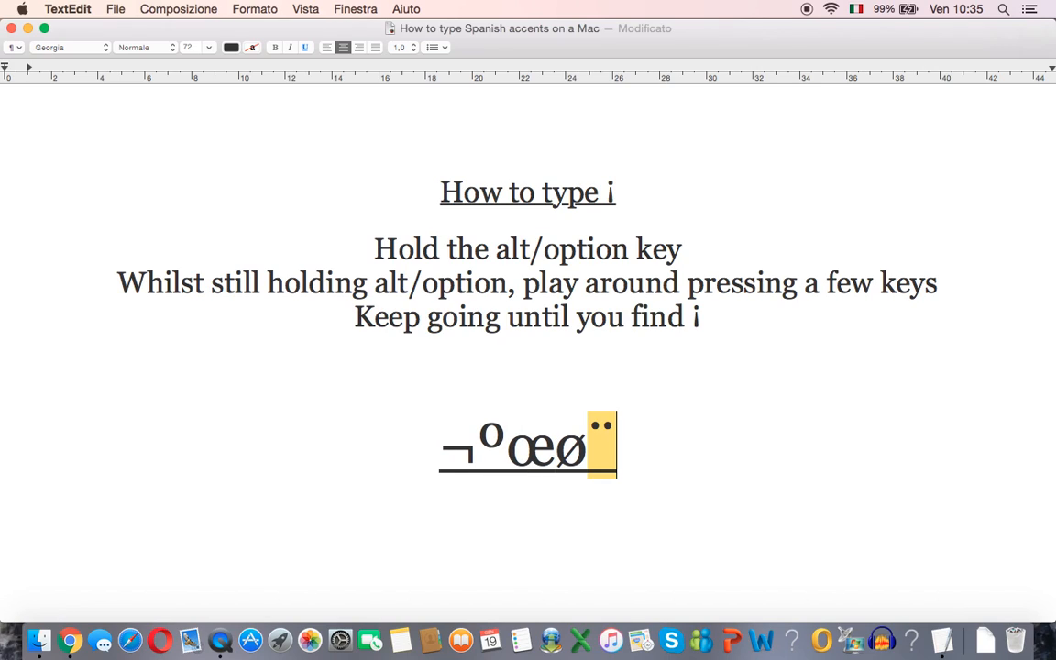
type("÷´`≠")
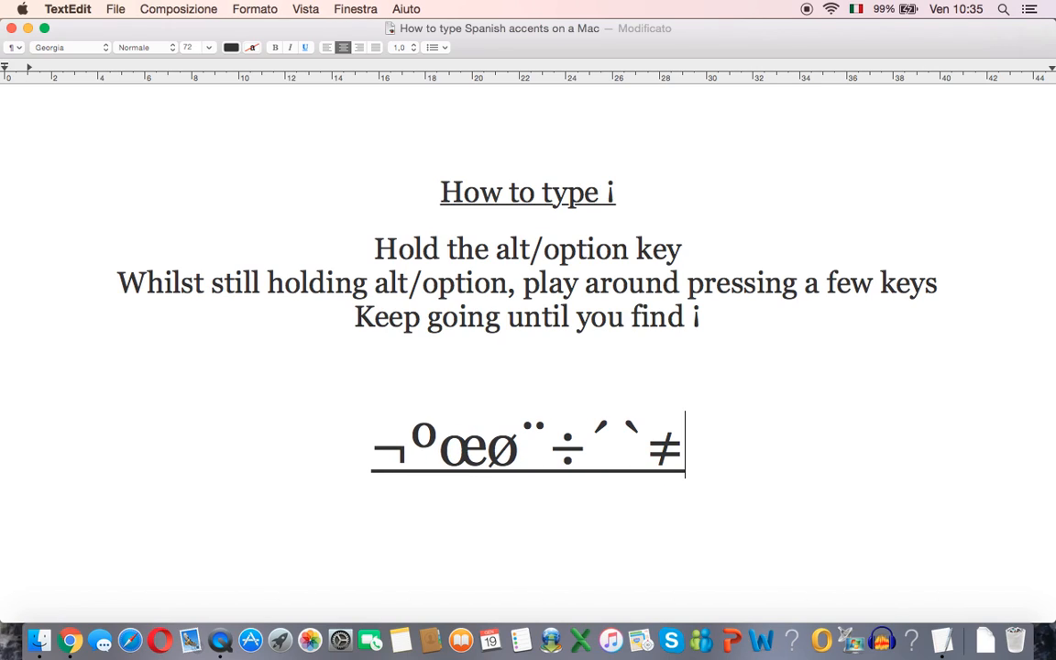
type("i")
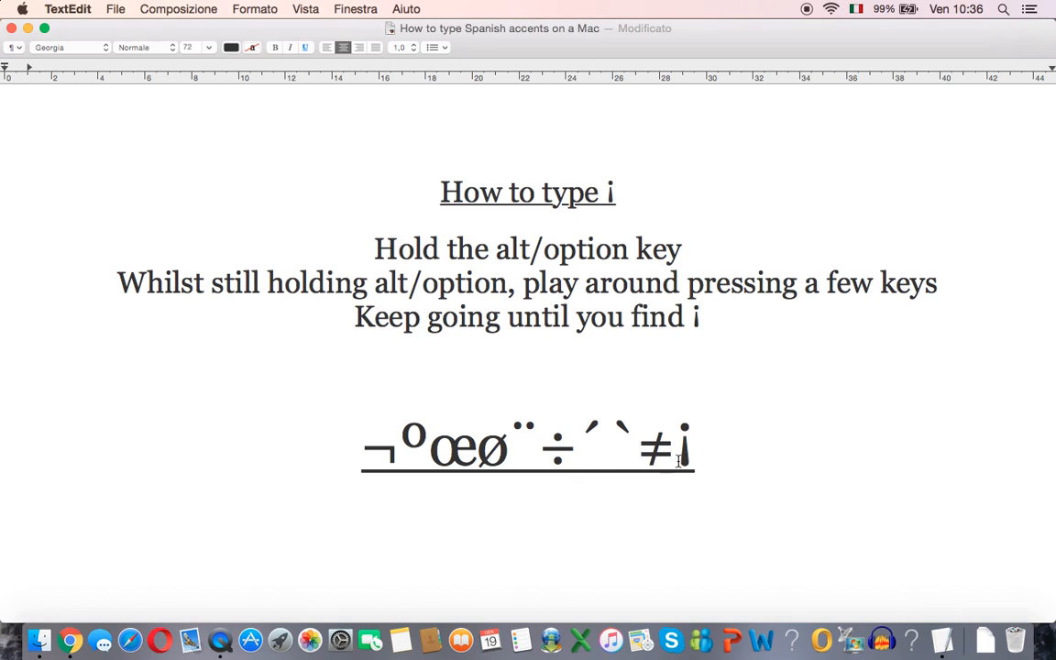
Scroll down to 'The manual way to type accents' section.
scroll("down", 3)
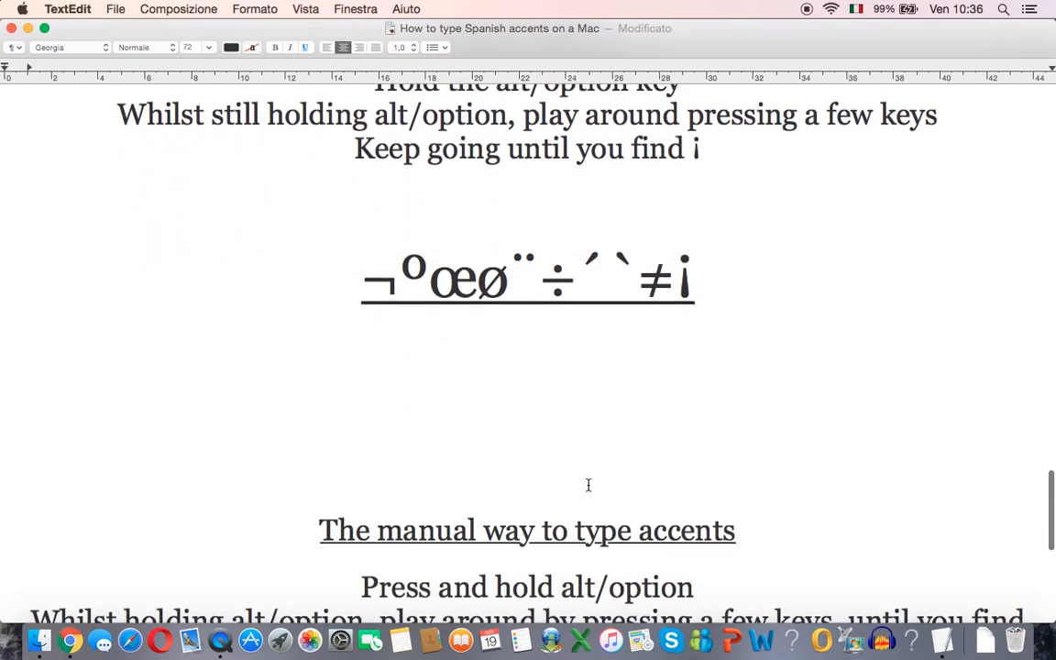
scroll("down", 3)
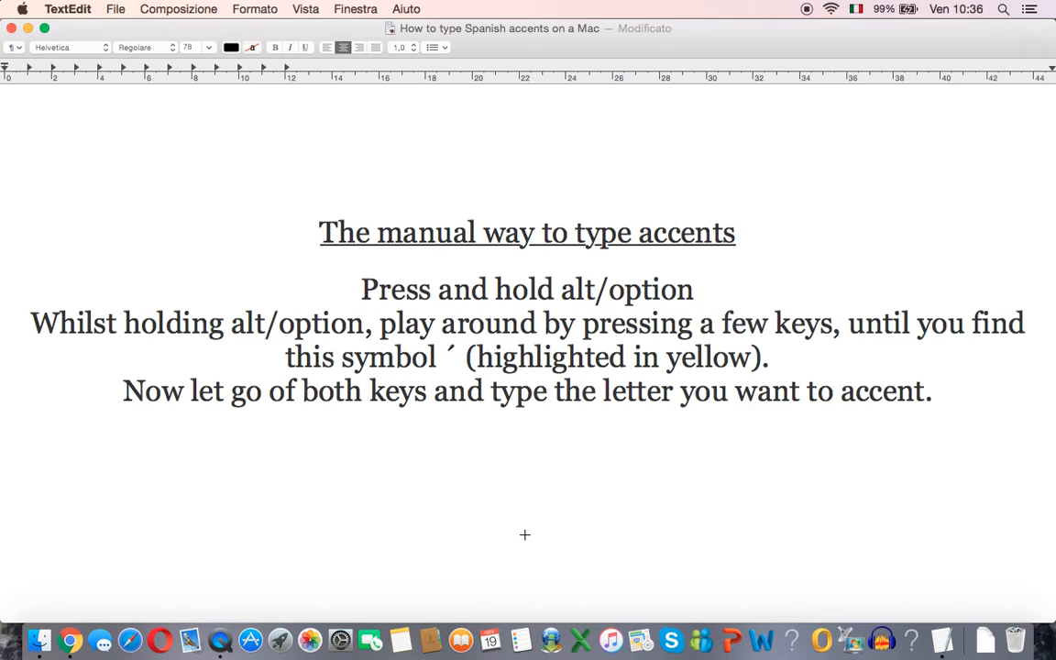
Below the manual-accent instructions, try Option symbols (°œø `≠ ^`´) until ´ appears, then complete á.
left_click(525, 519)
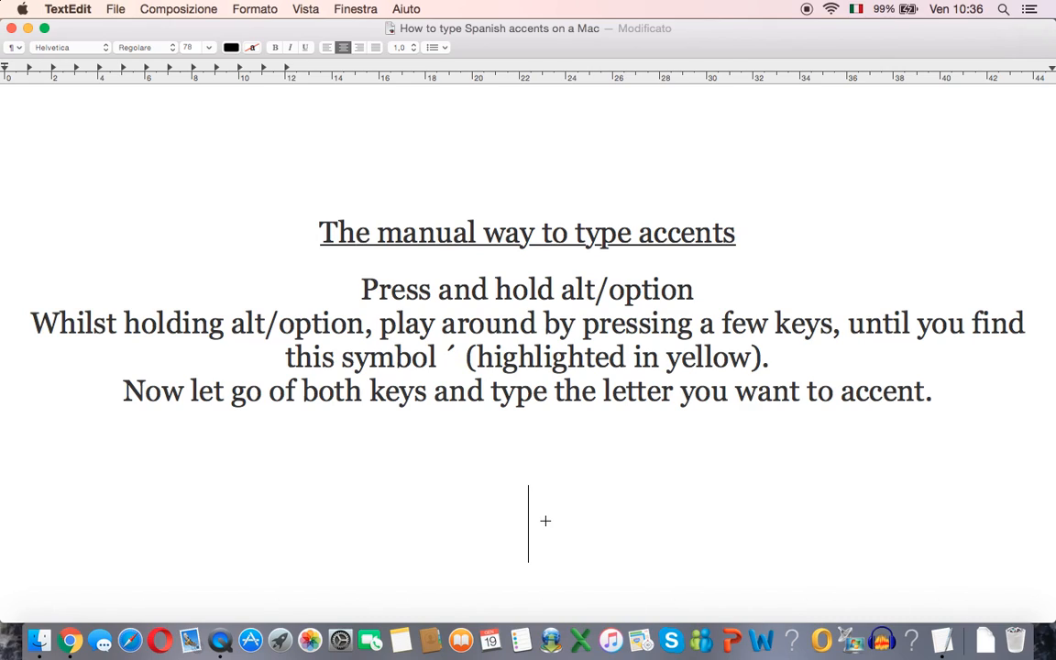
mouse_move(517, 513)
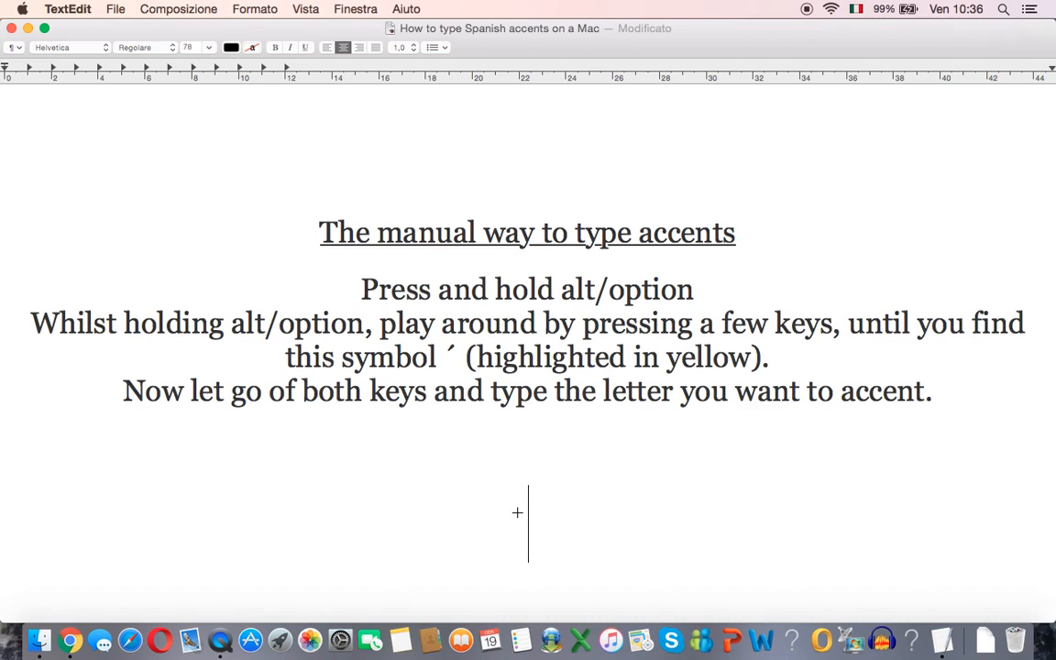
type("°œø")
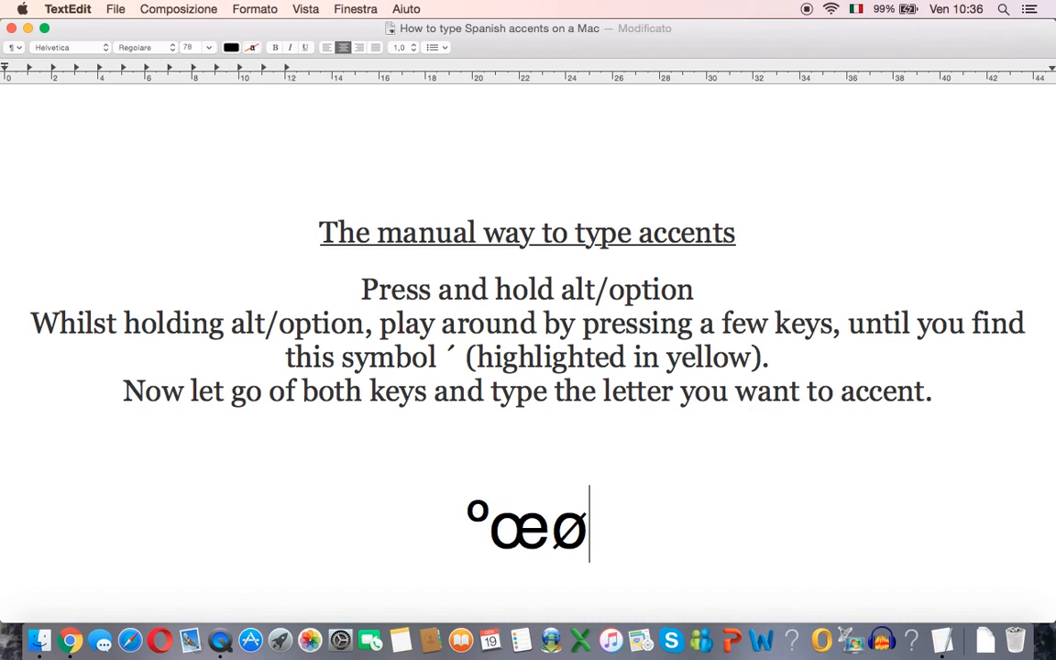
type("`≠¡ˆ")
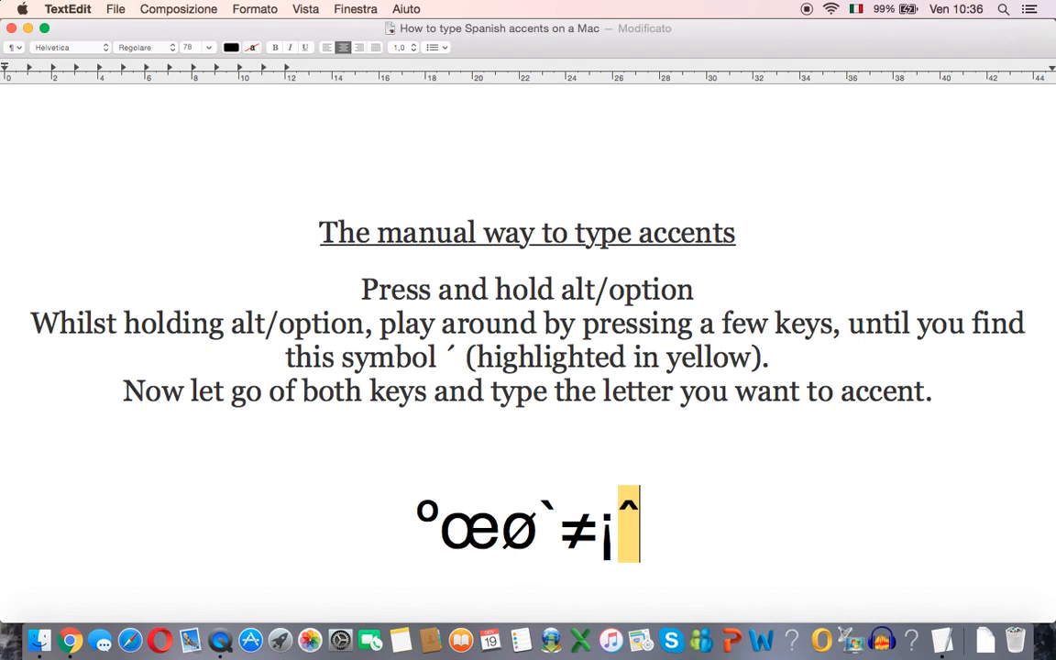
type("^`´")
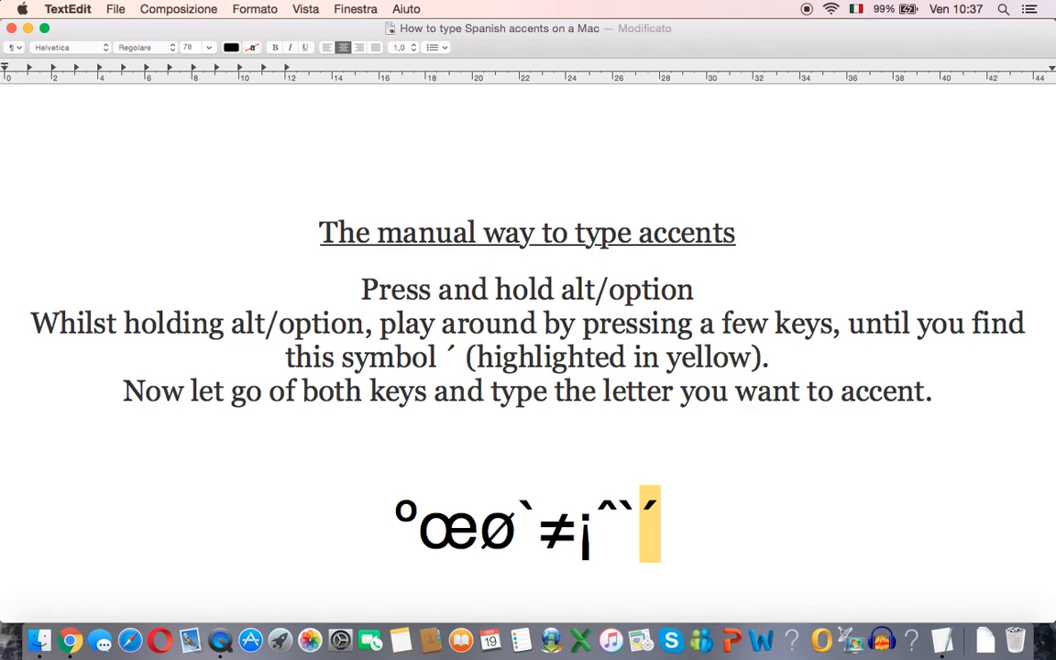
type("a")
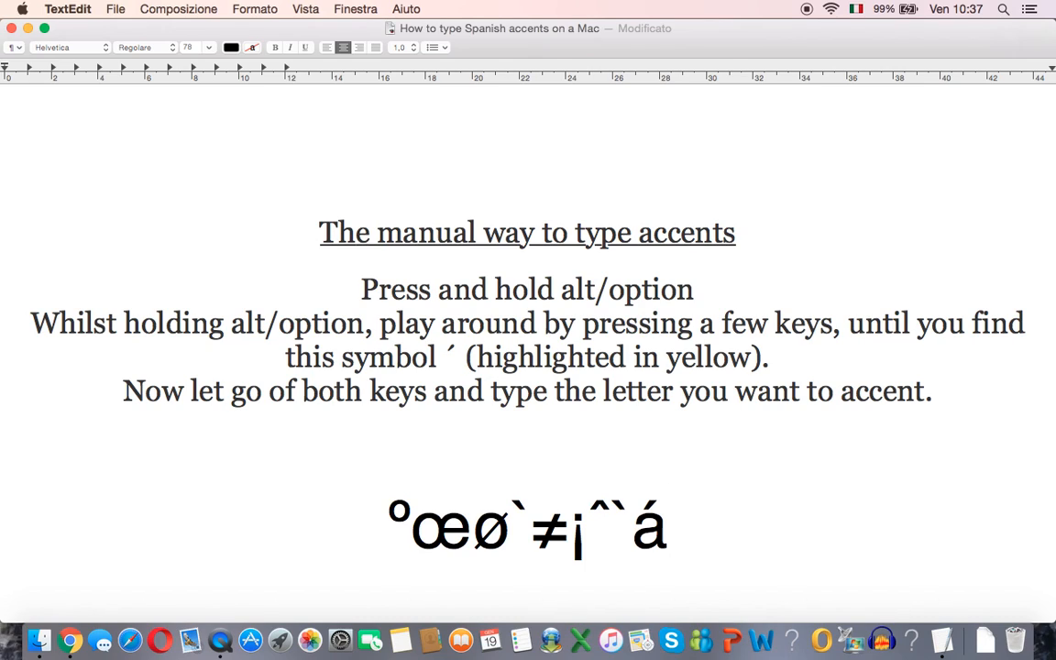
Repeat the manual accent at the end of the line to add é.
left_click(668, 527)
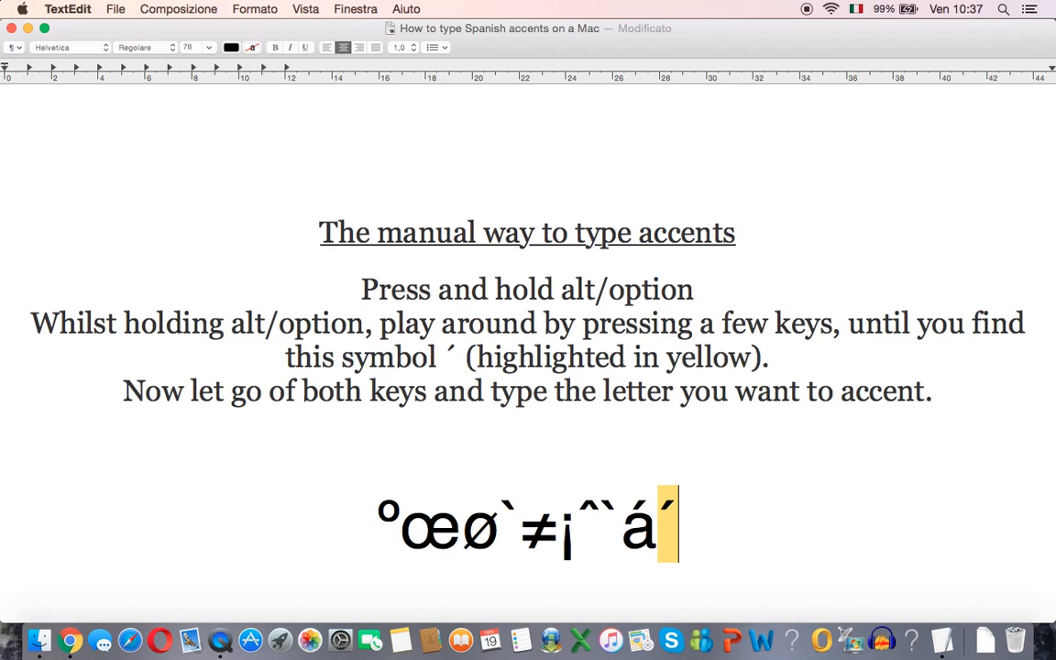
type("é")
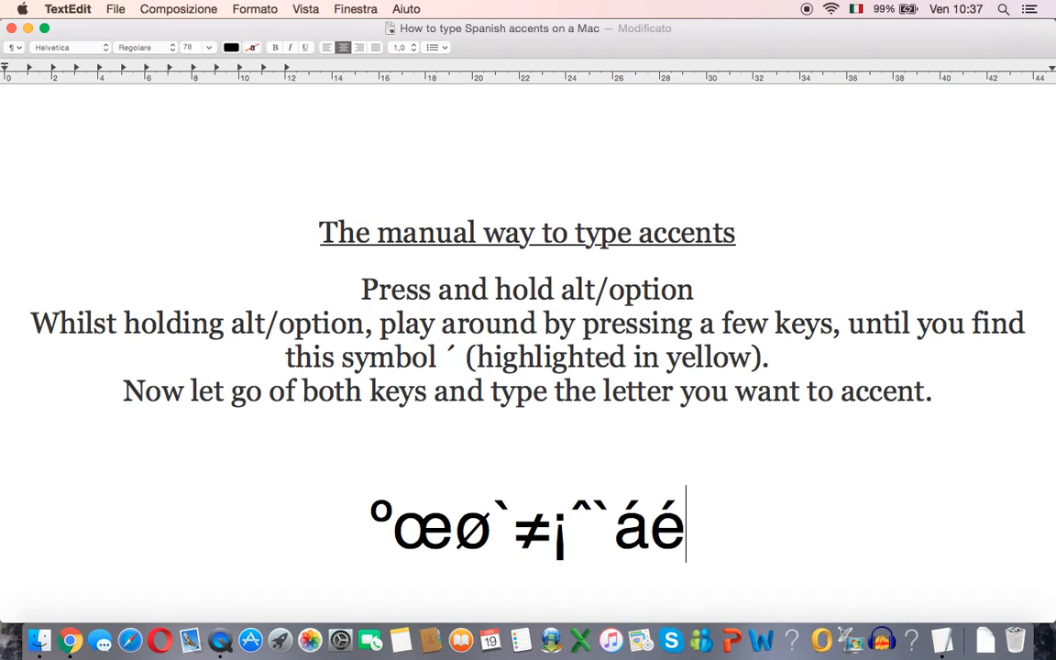